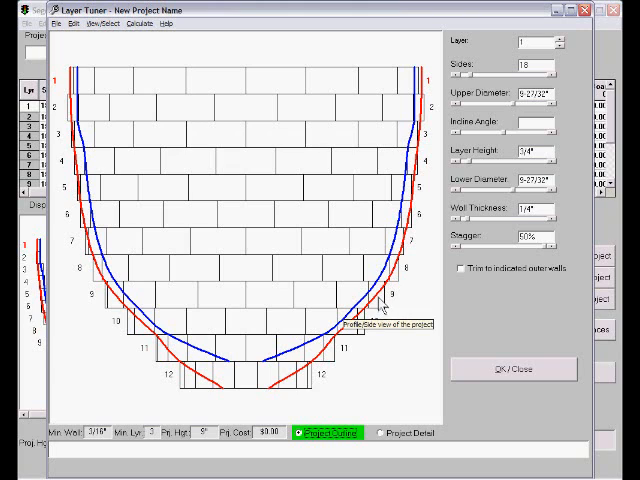
{"action": "mouse_move", "coordinate": [344, 344]}
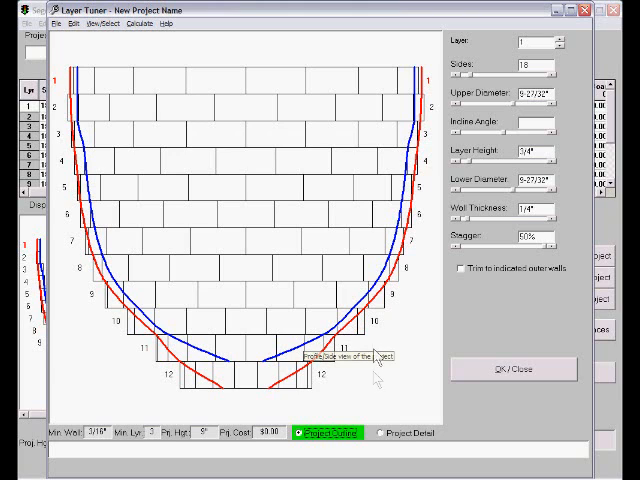
Adjust the upper diameter, lower diameter and wall thickness for a broader, flatter base.
{"action": "left_click", "coordinate": [378, 432]}
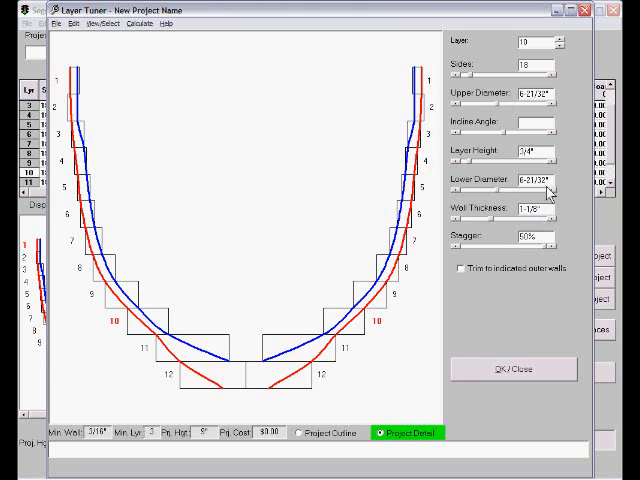
{"action": "left_click", "coordinate": [564, 176]}
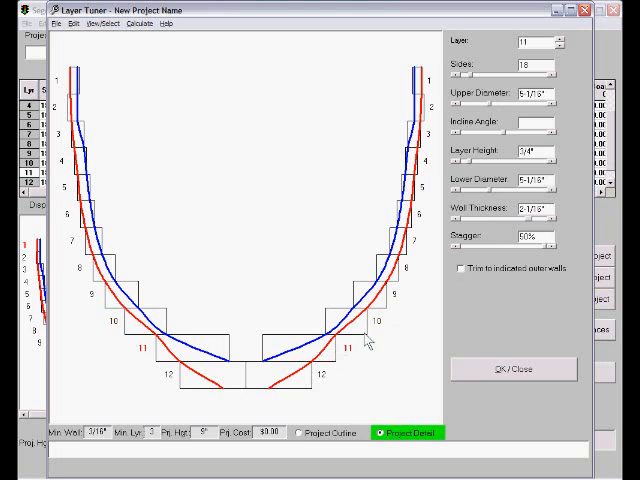
{"action": "left_click", "coordinate": [558, 180]}
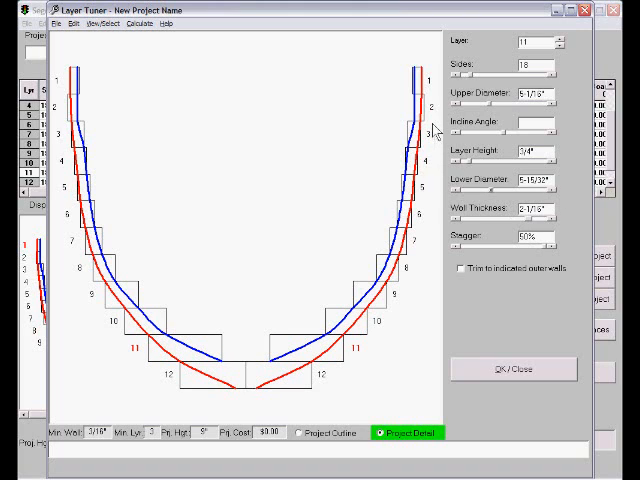
{"action": "mouse_move", "coordinate": [428, 128]}
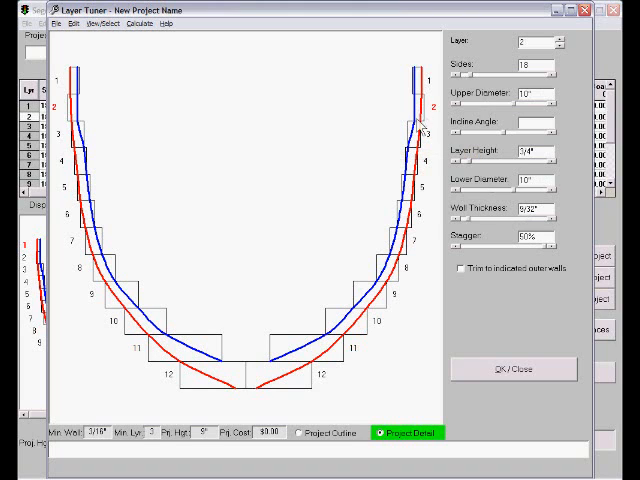
{"action": "mouse_move", "coordinate": [556, 228]}
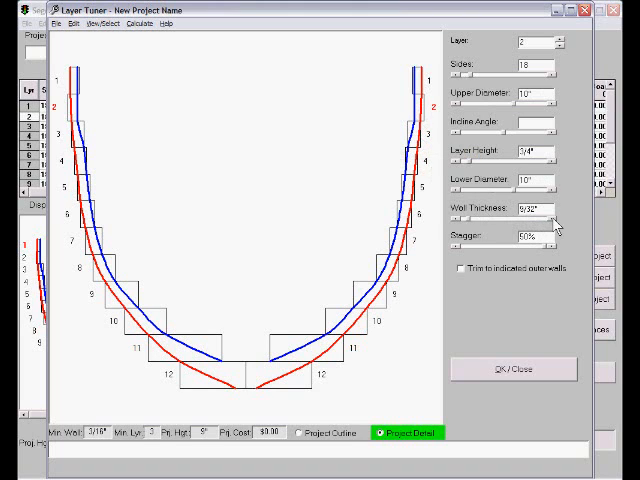
{"action": "left_click", "coordinate": [570, 208]}
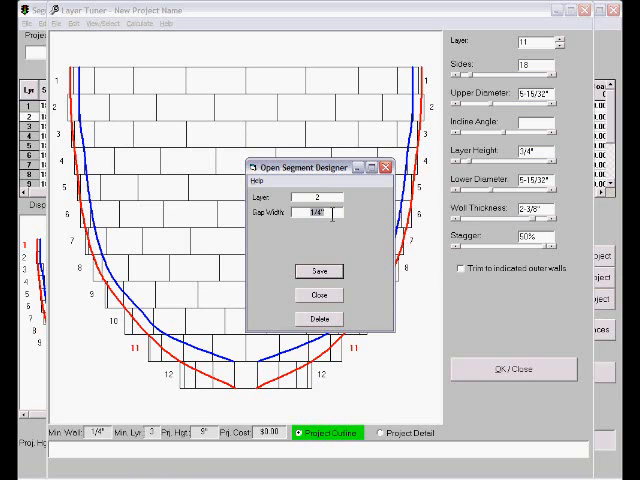
Set layer 2's open-segment gap width to 50 and save the setting.
{"action": "left_click", "coordinate": [328, 212]}
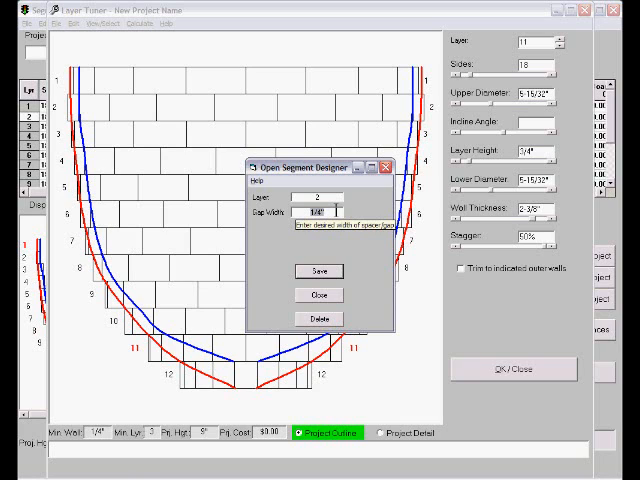
{"action": "left_click", "coordinate": [320, 210]}
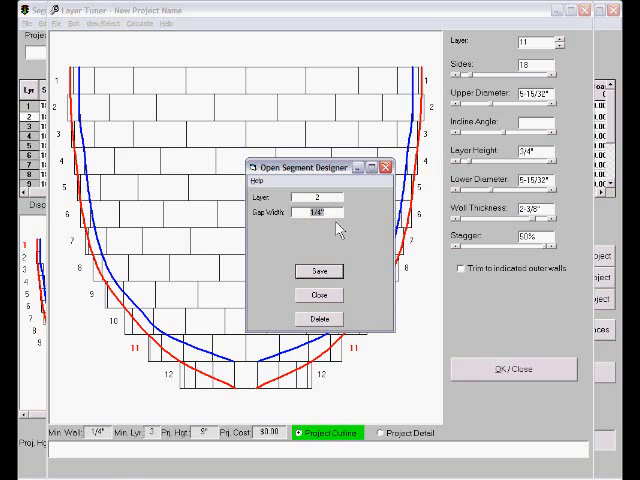
{"action": "type", "text": "50%"}
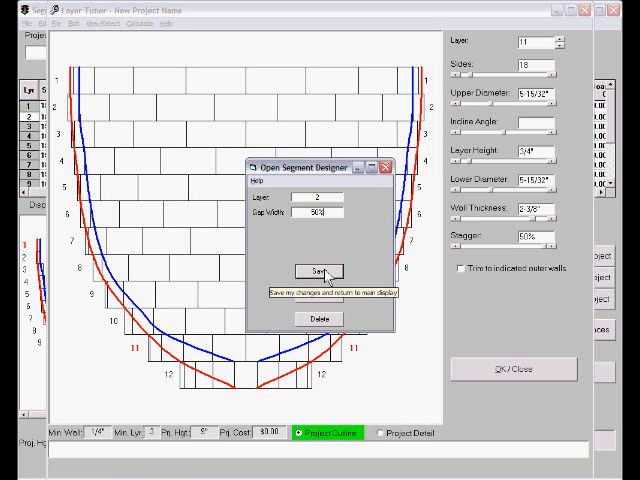
{"action": "left_click", "coordinate": [318, 272]}
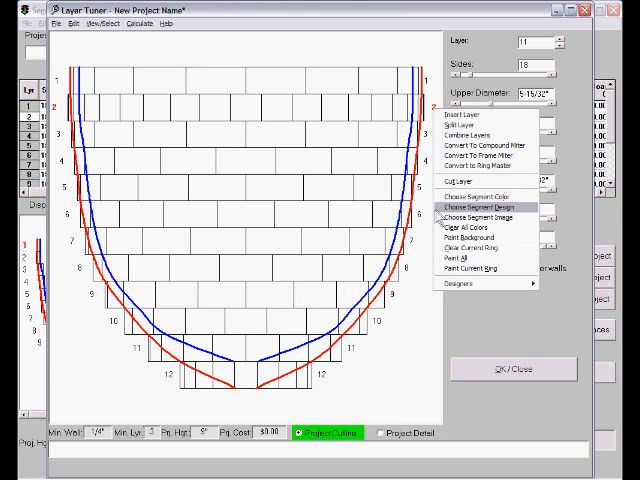
Apply a light tan wood colour to layer 2's segments via the Color Picker.
{"action": "left_click", "coordinate": [490, 208]}
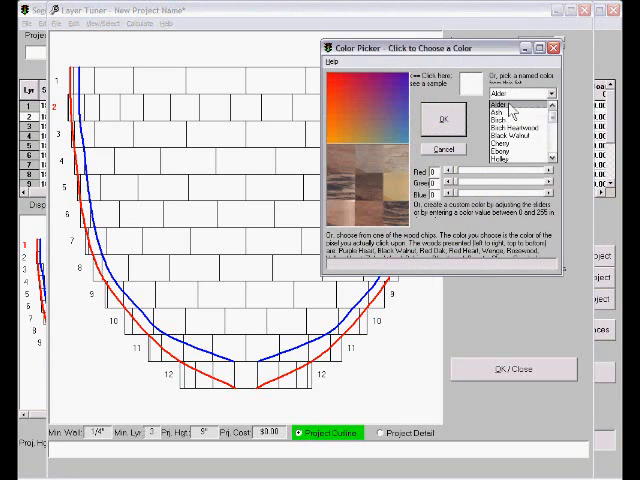
{"action": "left_click", "coordinate": [442, 118]}
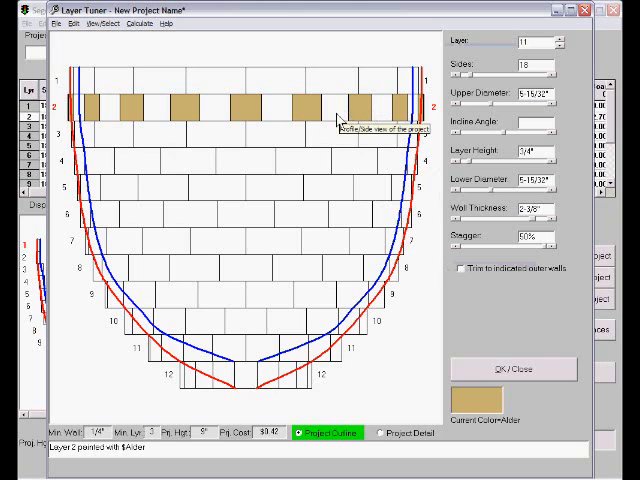
{"action": "mouse_move", "coordinate": [170, 120]}
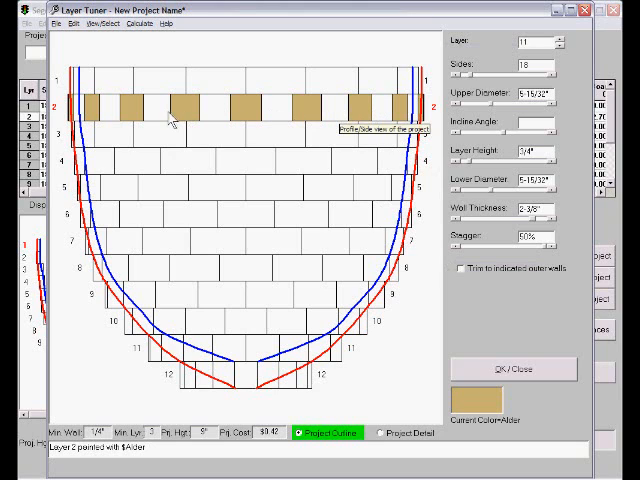
{"action": "mouse_move", "coordinate": [232, 238]}
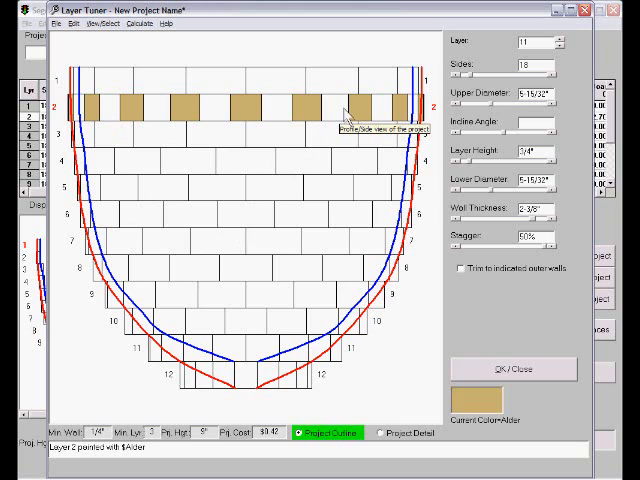
{"action": "mouse_move", "coordinate": [430, 144]}
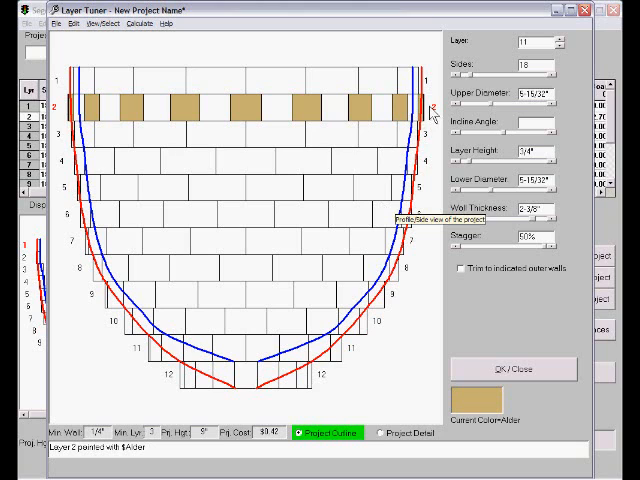
{"action": "mouse_move", "coordinate": [84, 44]}
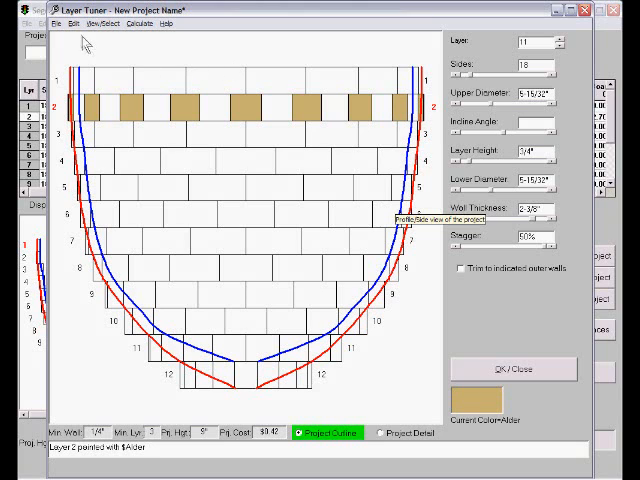
Start Copy Layer Inputs from the Edit menu to copy layer 2's fields to other layers.
{"action": "left_click", "coordinate": [68, 18]}
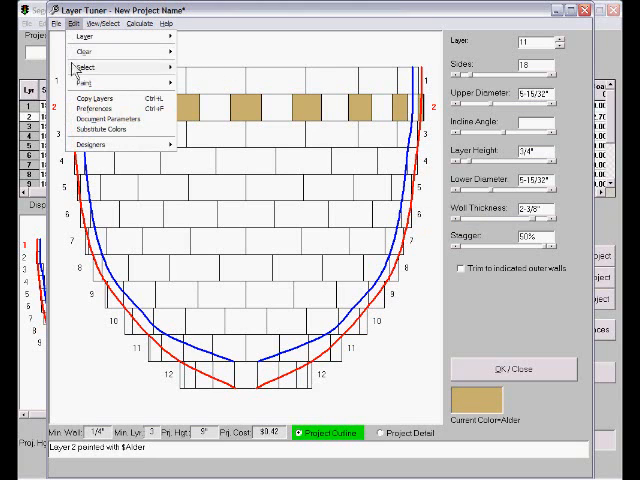
{"action": "left_click", "coordinate": [96, 96]}
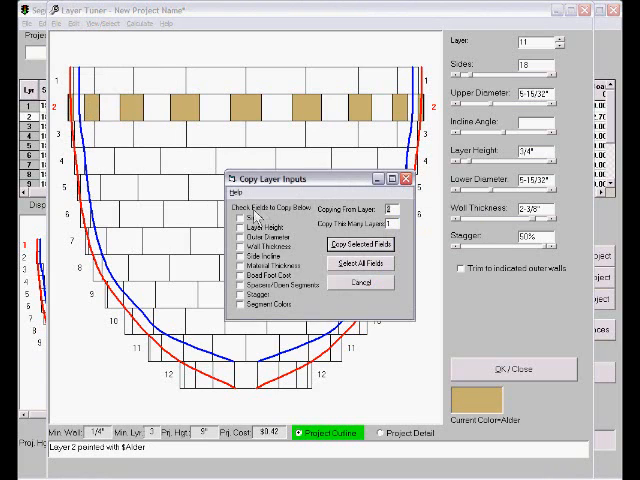
{"action": "mouse_move", "coordinate": [240, 296]}
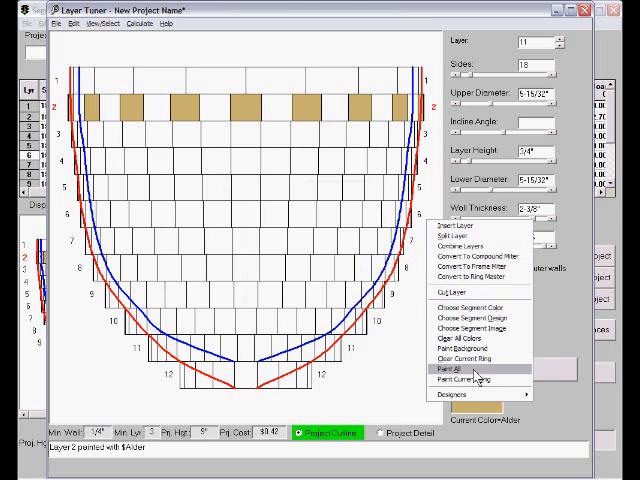
Fill all unpainted bowl segments with the Paint Checkerboard pattern.
{"action": "left_click", "coordinate": [448, 372]}
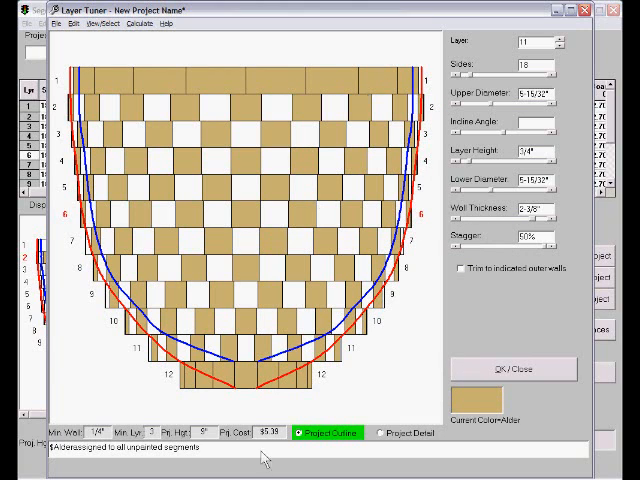
{"action": "mouse_move", "coordinate": [436, 296]}
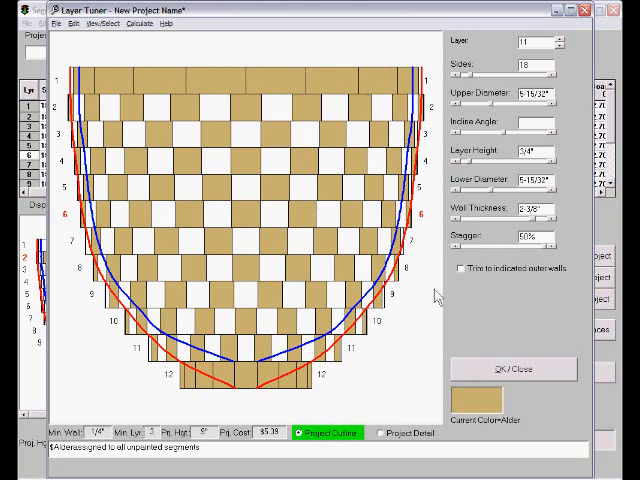
{"action": "mouse_move", "coordinate": [424, 290]}
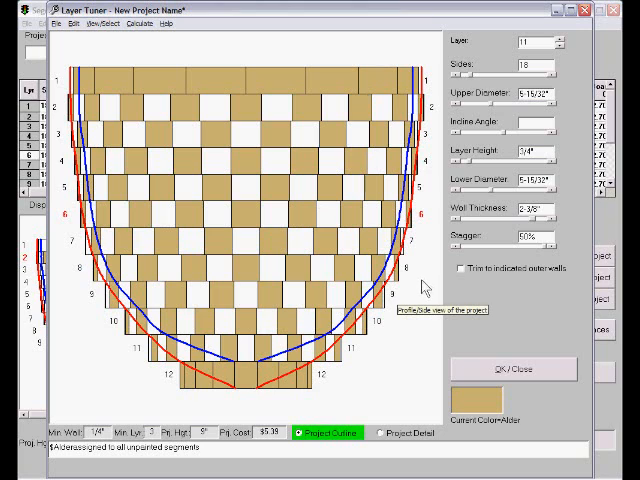
{"action": "right_click", "coordinate": [420, 290]}
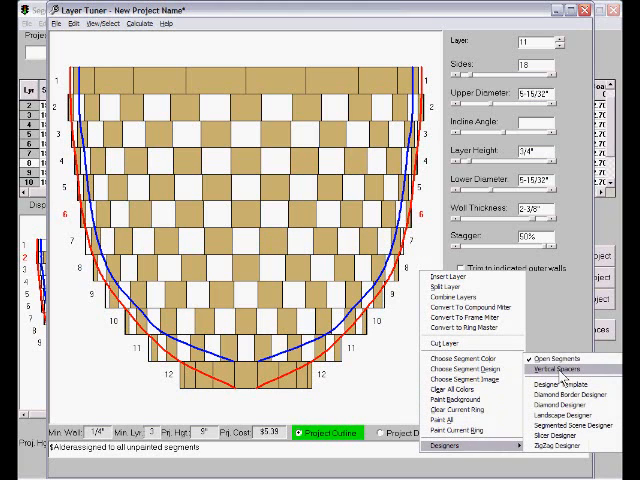
Define checkerboard vertical spacers for one layer in the Vertical Spacer designer and save.
{"action": "left_click", "coordinate": [564, 370]}
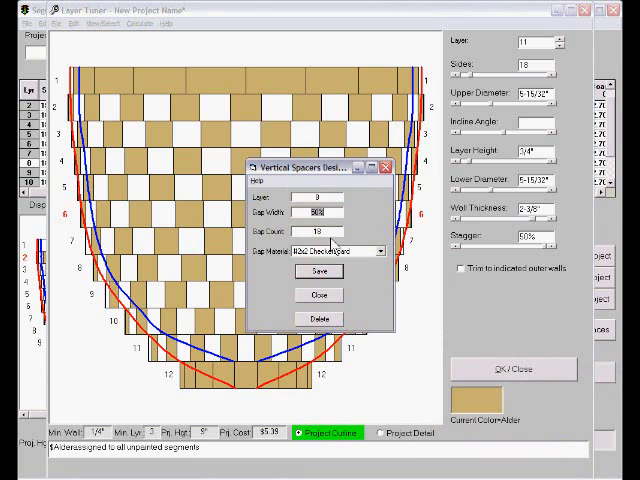
{"action": "mouse_move", "coordinate": [408, 230]}
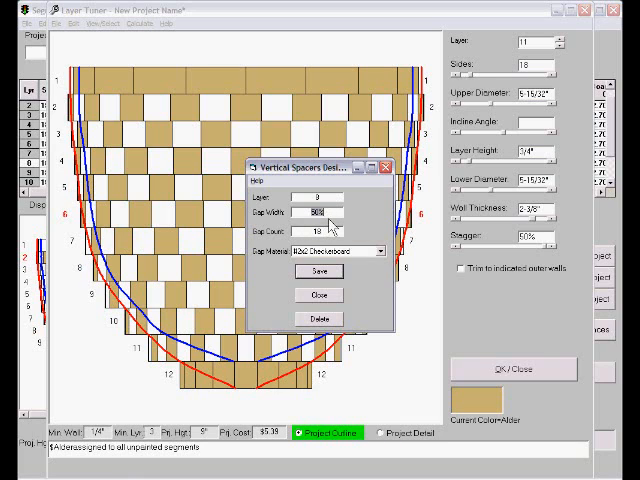
{"action": "mouse_move", "coordinate": [328, 222]}
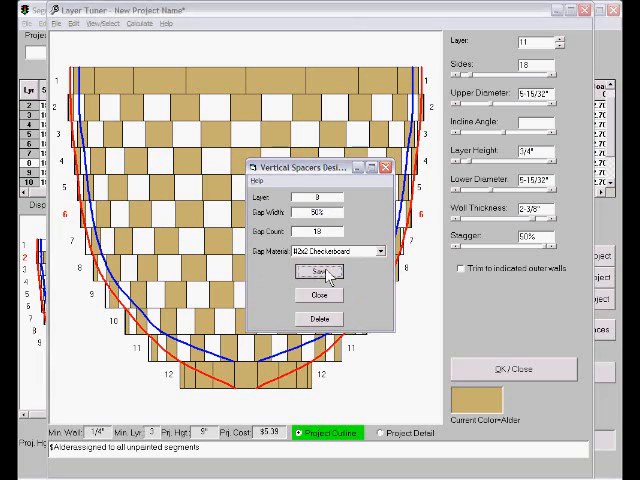
{"action": "left_click", "coordinate": [320, 276]}
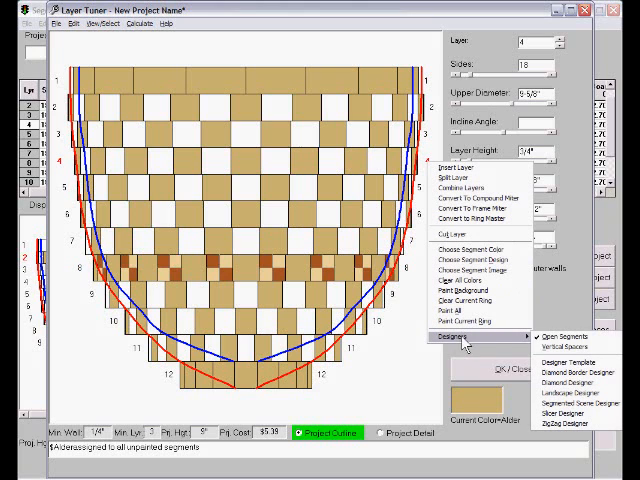
Set up dark walnut vertical spacers on a higher layer, editing the spacer gap width.
{"action": "left_click", "coordinate": [556, 344]}
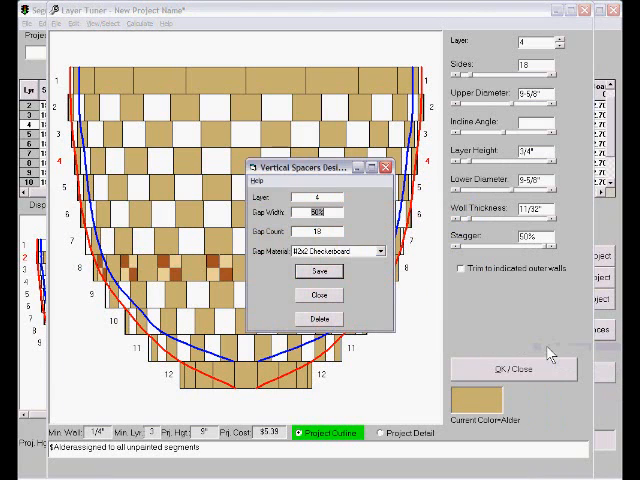
{"action": "left_click", "coordinate": [316, 212]}
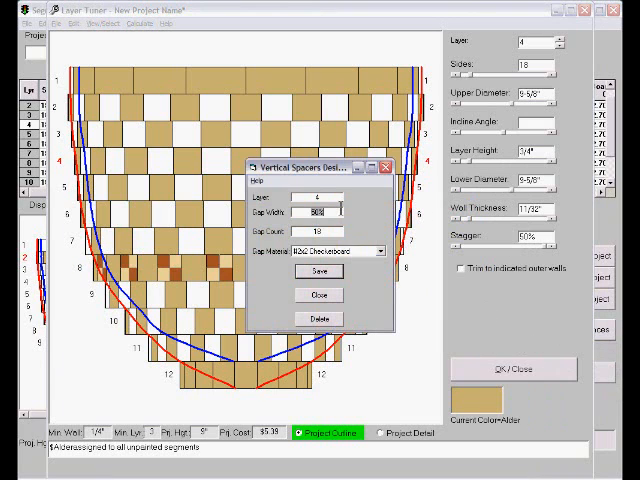
{"action": "left_click", "coordinate": [330, 212]}
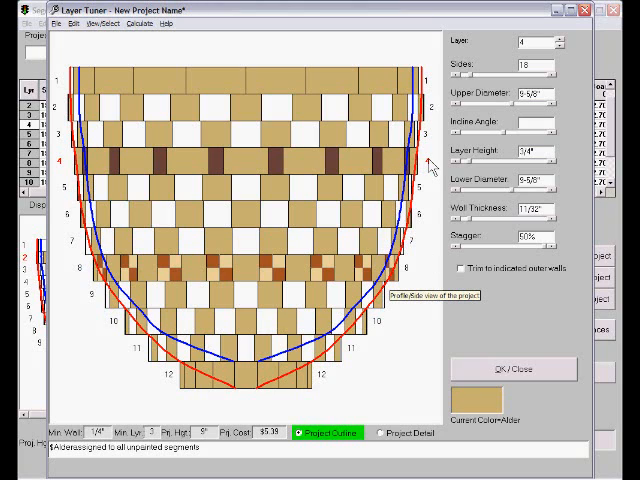
{"action": "mouse_move", "coordinate": [350, 164]}
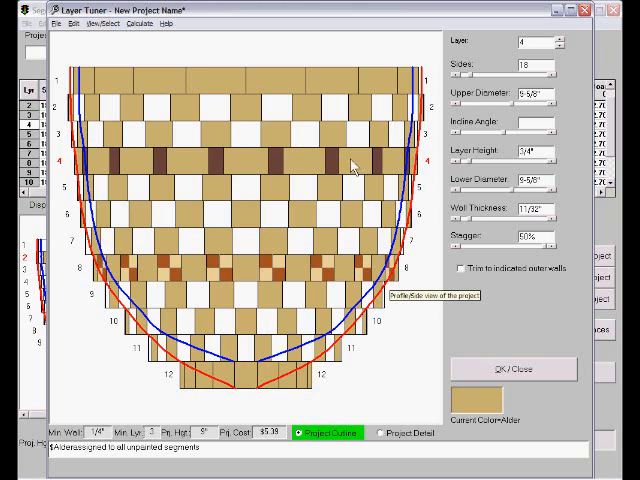
{"action": "mouse_move", "coordinate": [396, 164]}
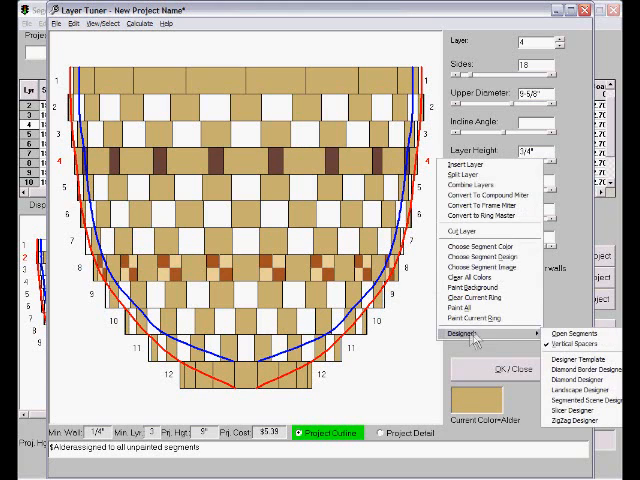
Change the walnut spacer layer's Gap Count to 9 in the Vertical Spacer designer.
{"action": "left_click", "coordinate": [572, 346]}
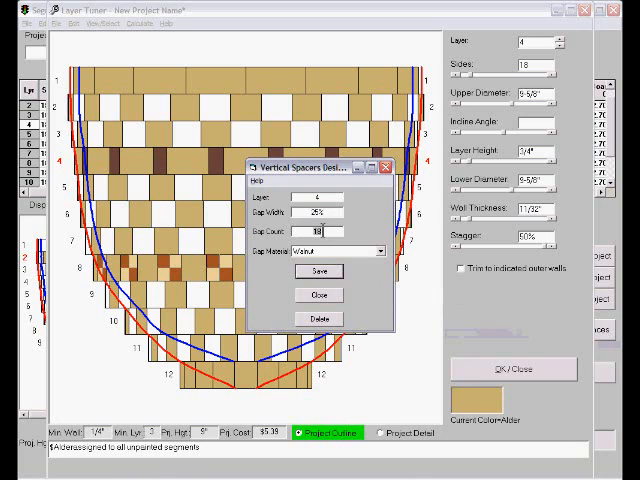
{"action": "type", "text": "9"}
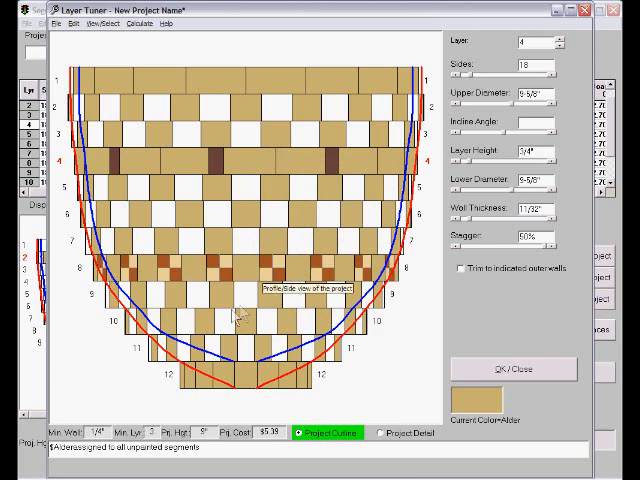
{"action": "mouse_move", "coordinate": [256, 164]}
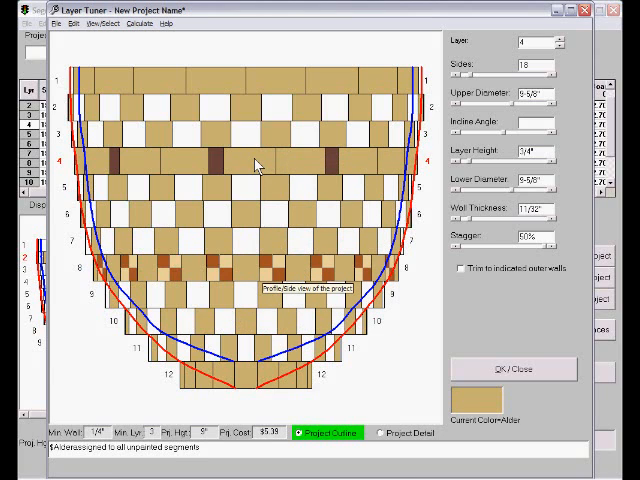